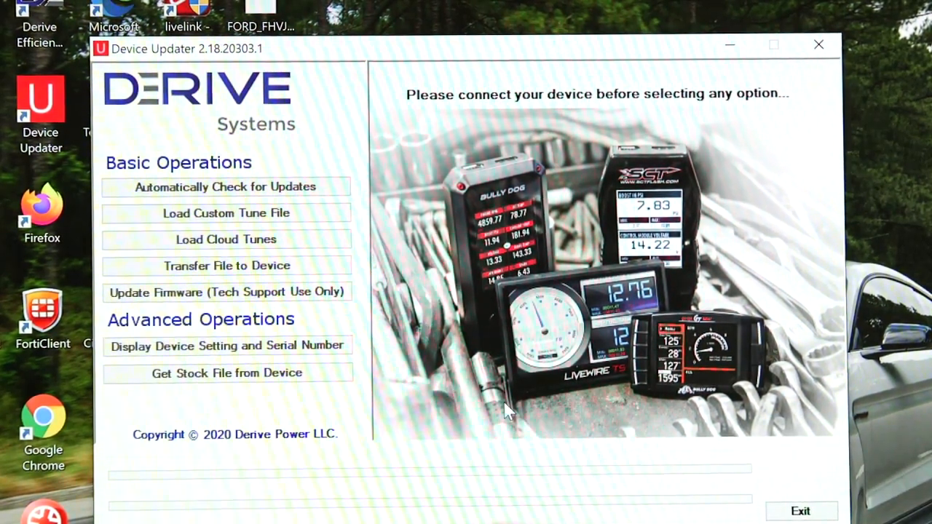
mouse_move(433, 305)
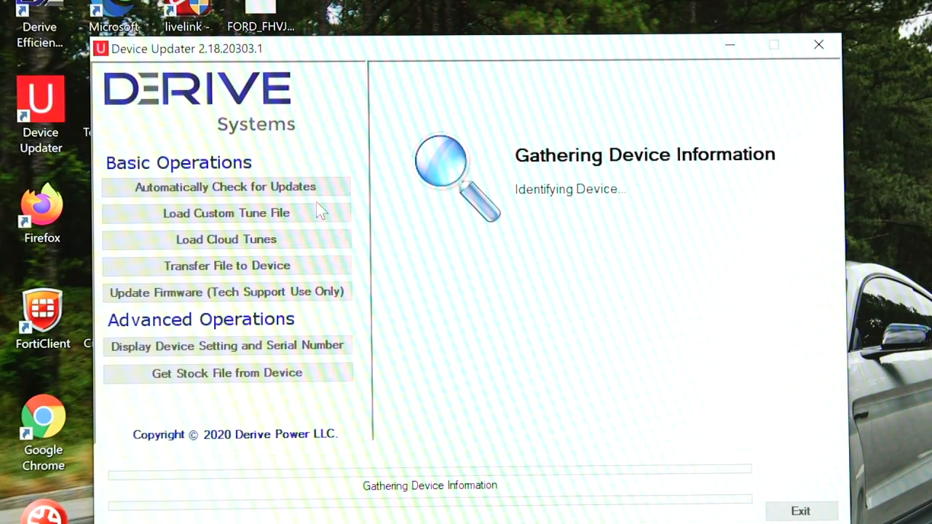
mouse_move(386, 202)
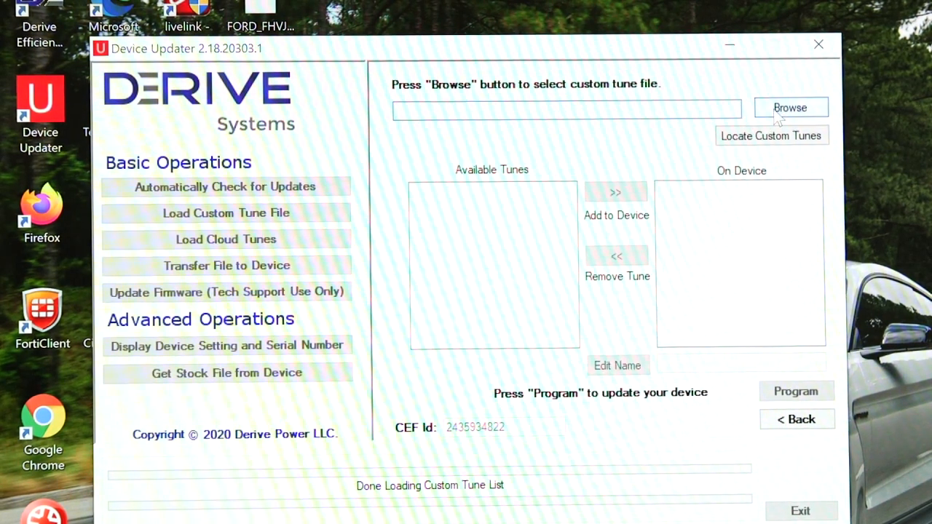
Browse to Users > your folder > Desktop > Custom Tune and choose GT350.cef
left_click(790, 107)
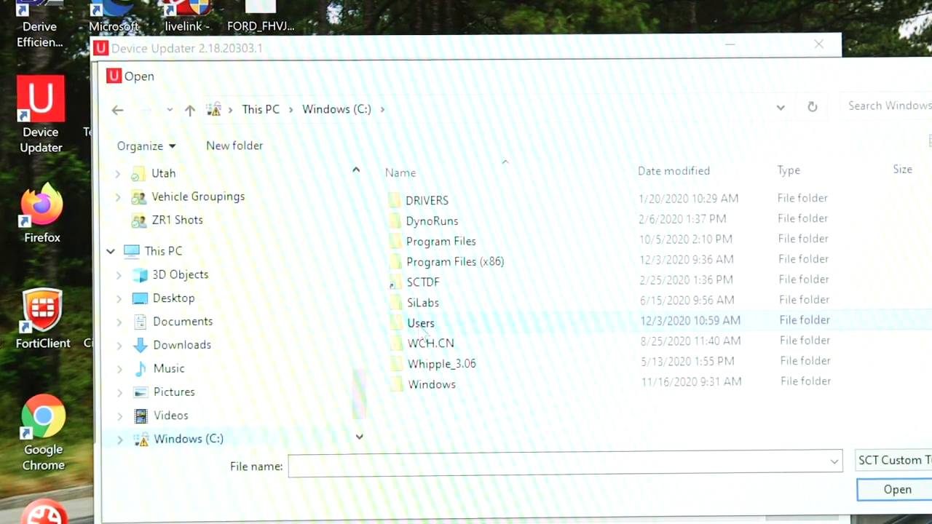
double_click(421, 322)
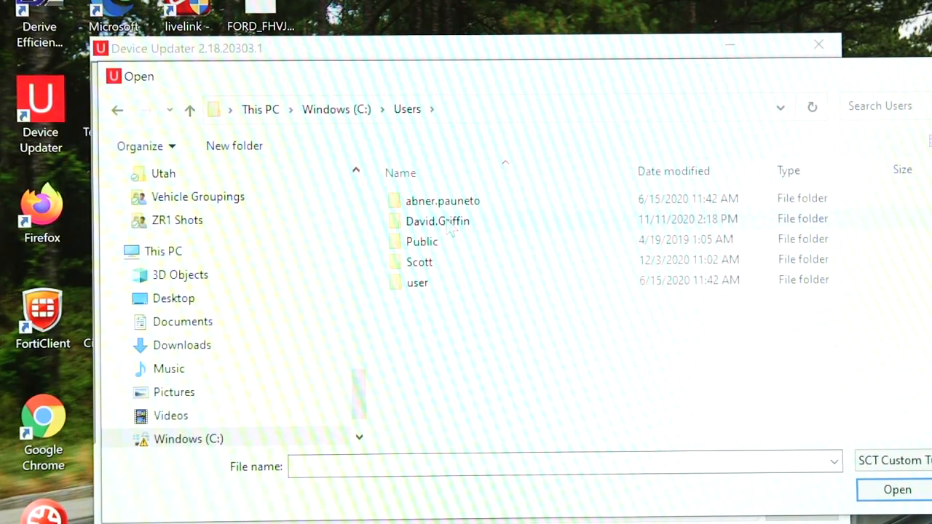
double_click(437, 221)
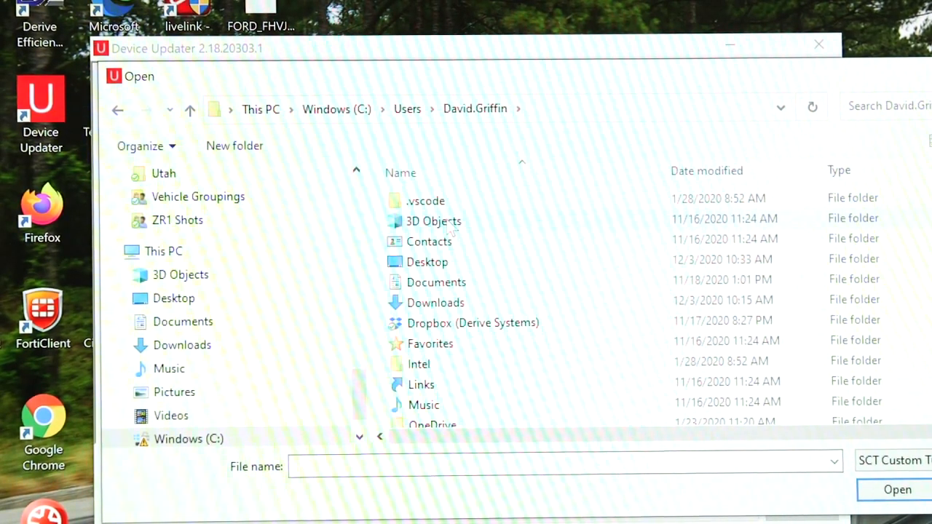
double_click(427, 261)
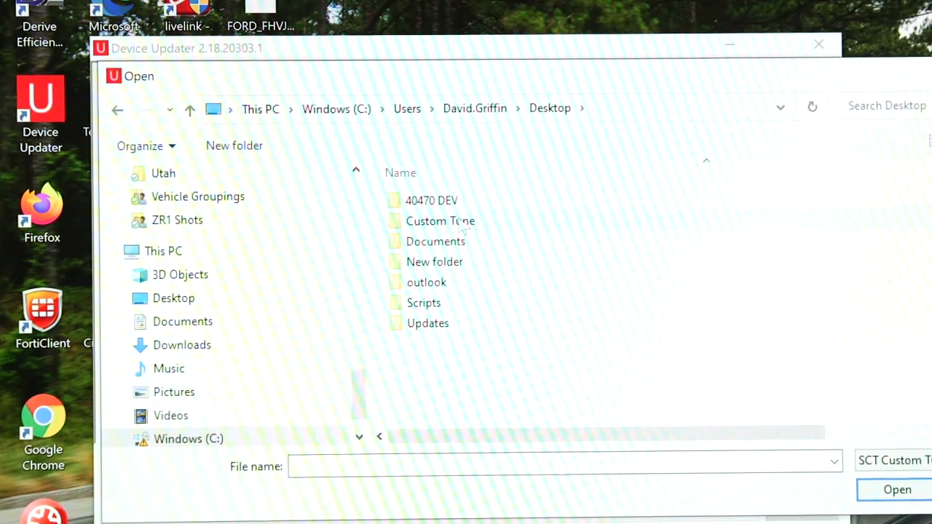
double_click(440, 220)
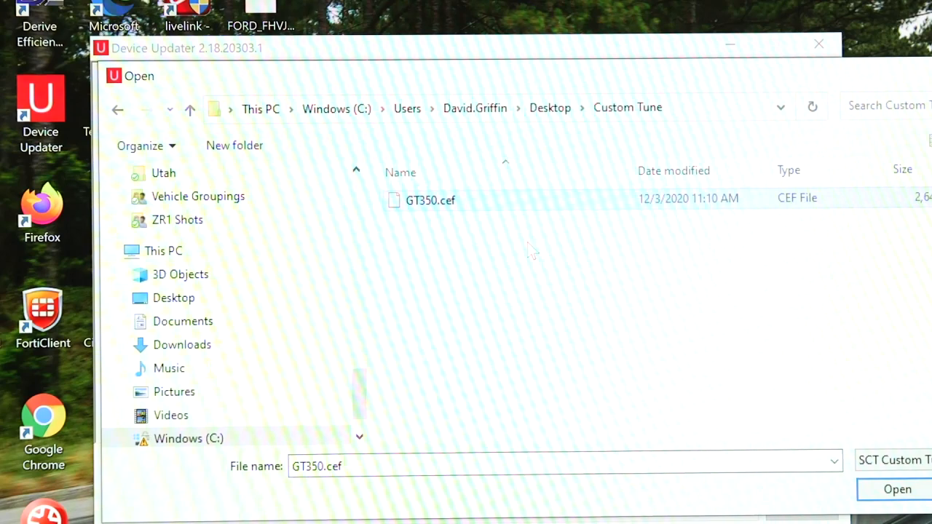
left_click(897, 489)
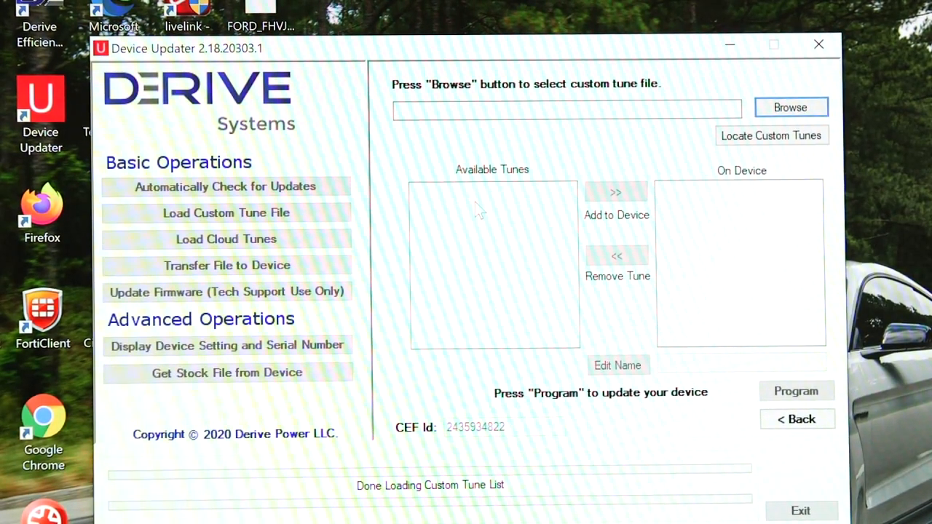
Select the GT350 tune under Available Tunes and add it to the device
left_click(790, 107)
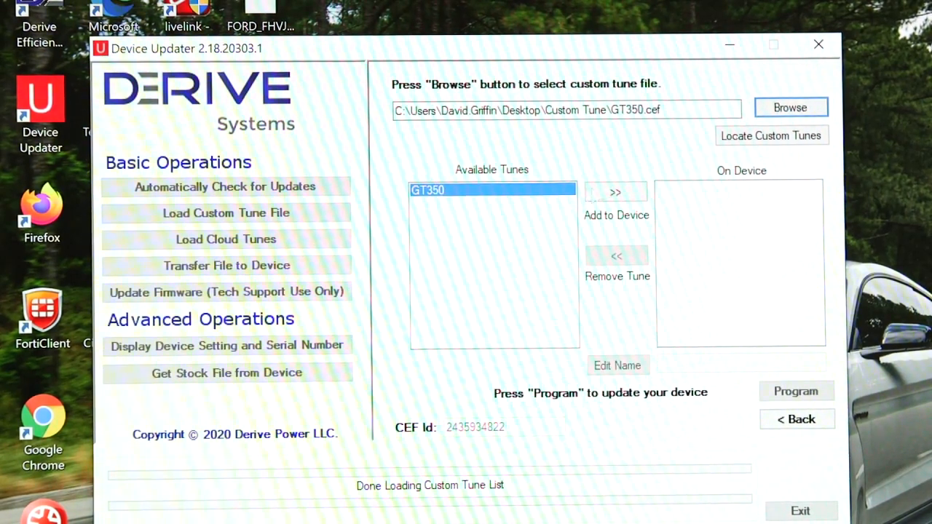
left_click(616, 192)
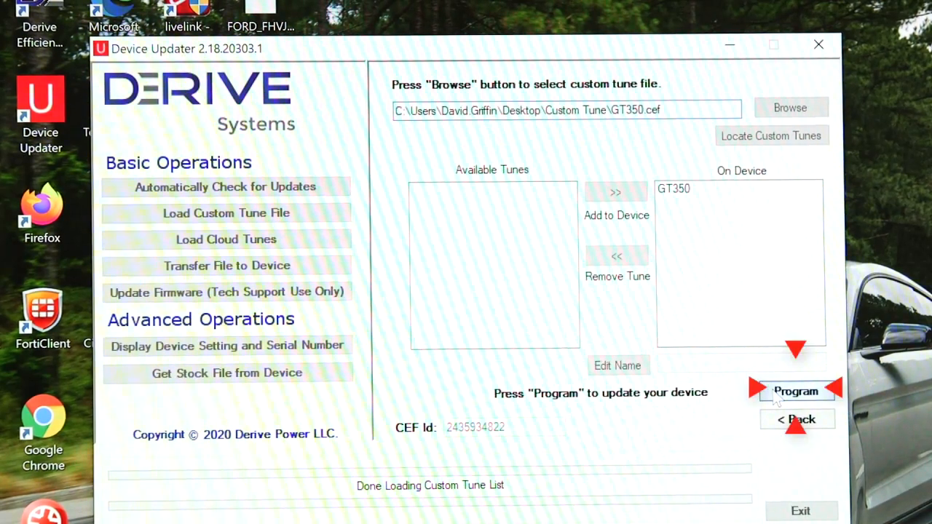
Start programming the GT350 custom tune onto the device
left_click(795, 391)
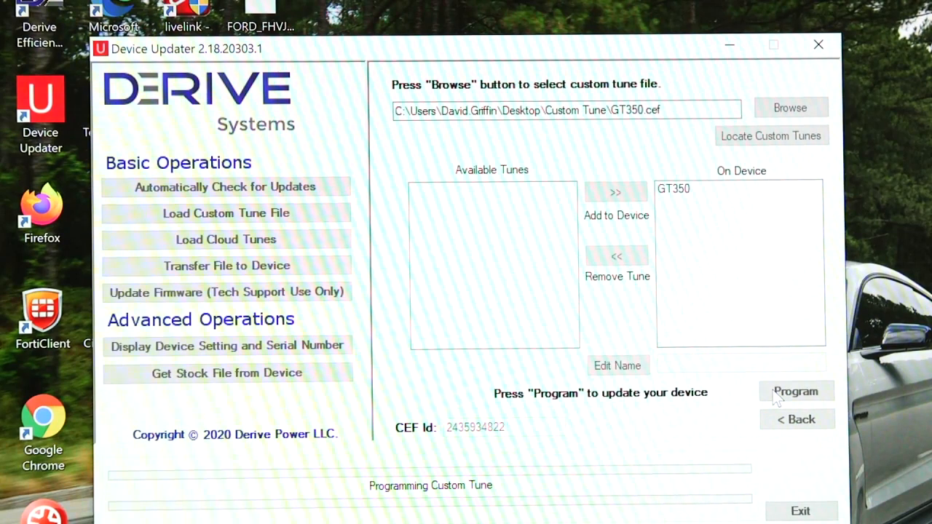
left_click(795, 391)
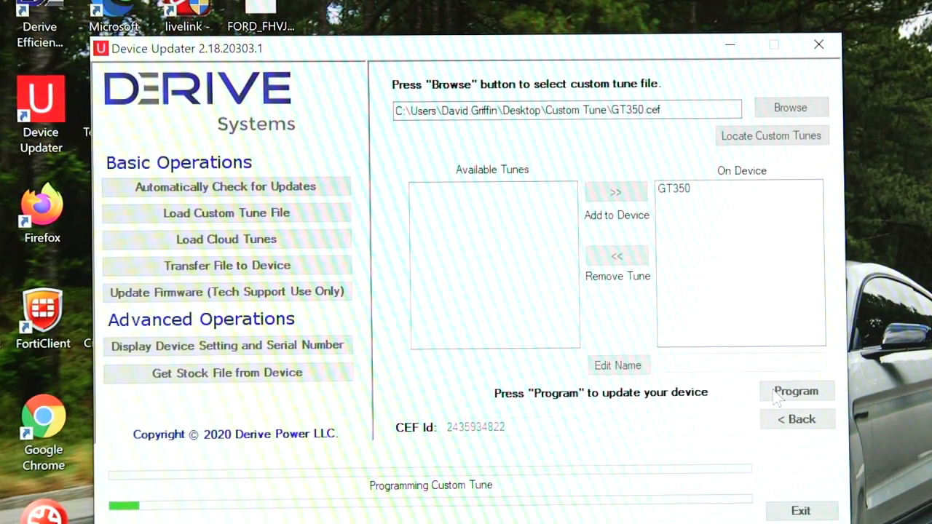